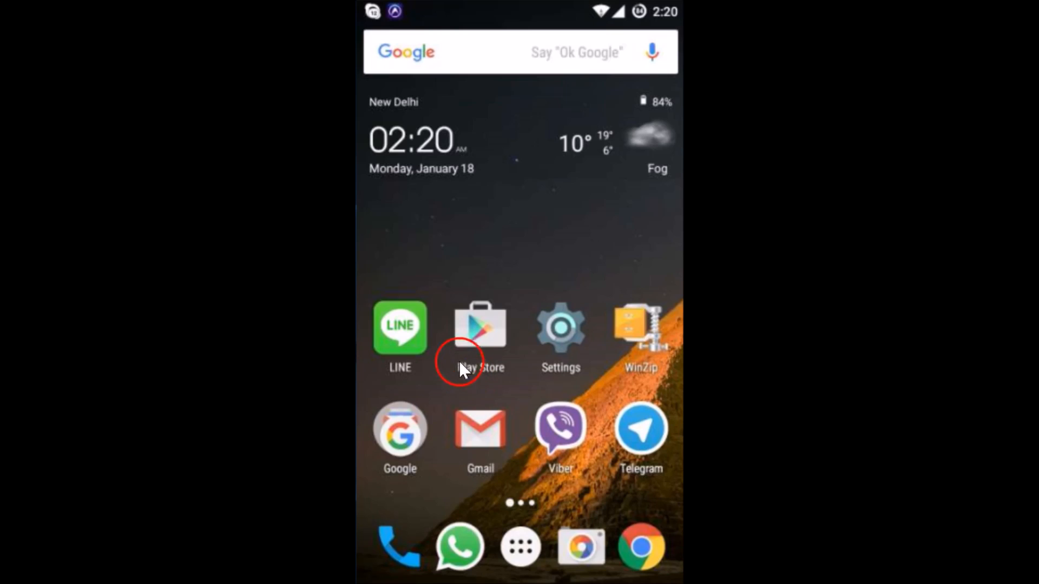
Launch the Google Play Store from the Android home screen
left_click(480, 331)
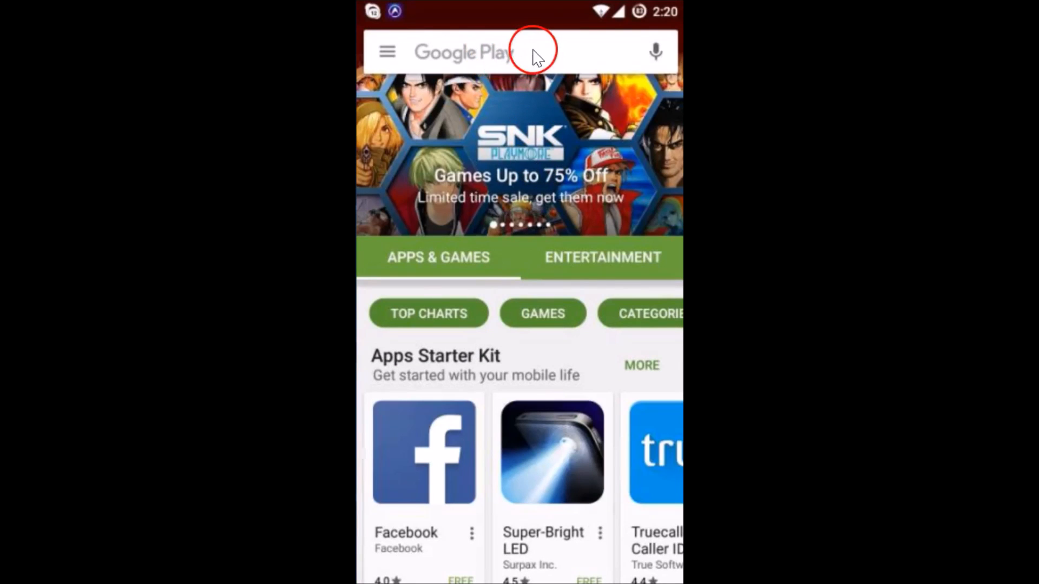
Activate the Play Store search bar to reveal recent searches whatsapp and facebook messenger
left_click(517, 52)
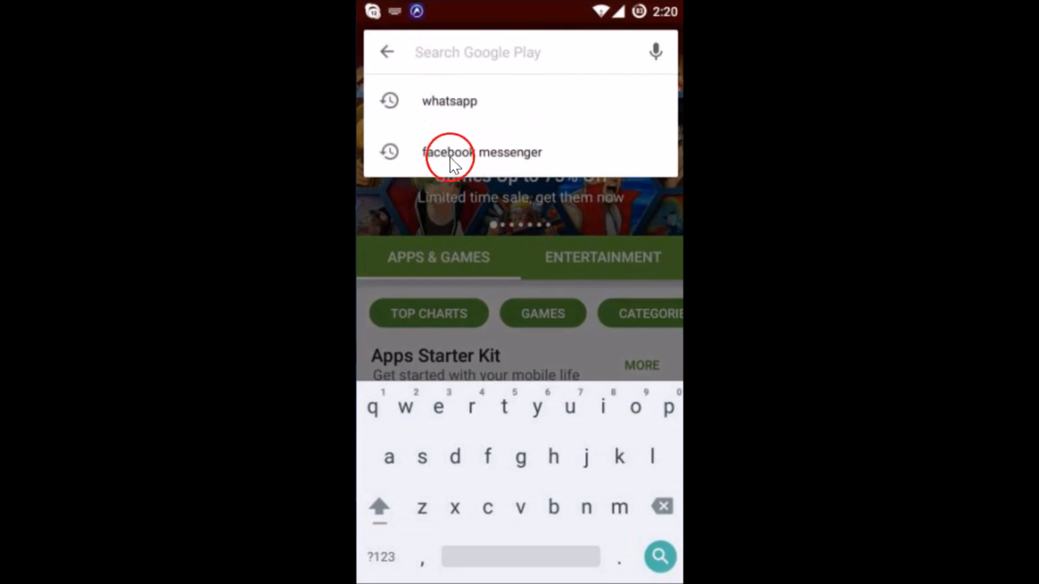
mouse_move(560, 93)
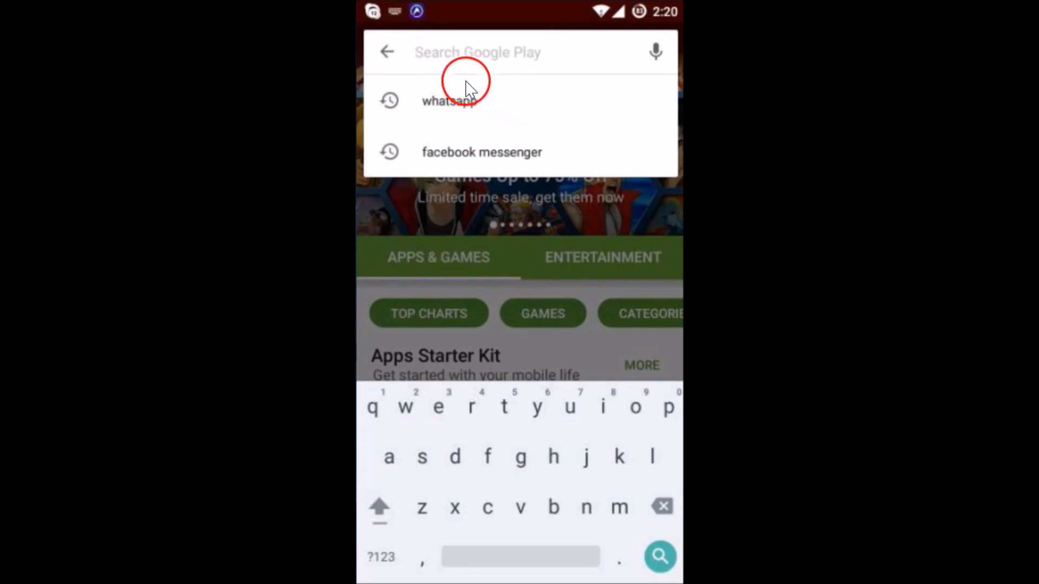
mouse_move(464, 73)
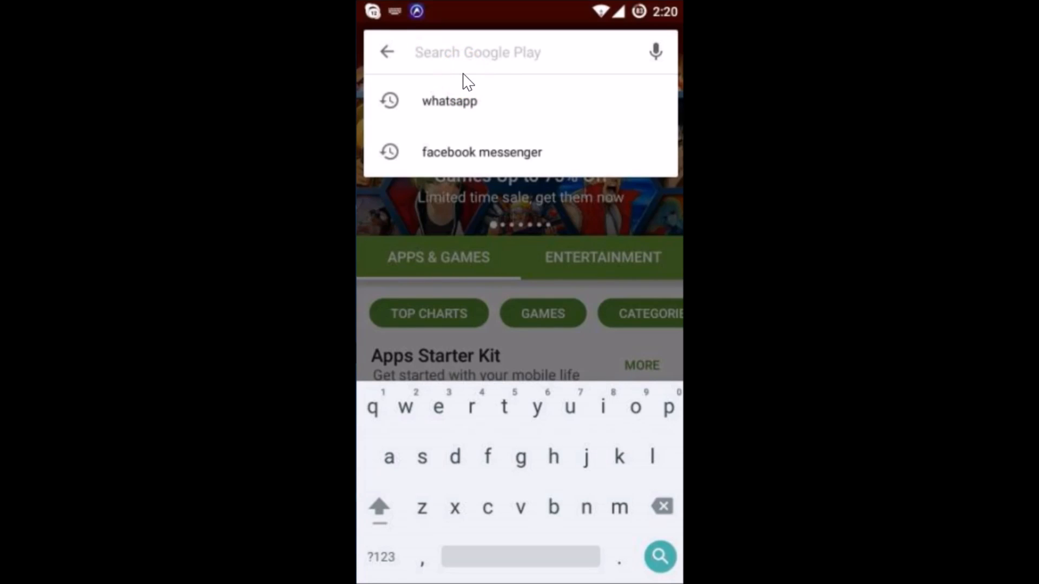
Dismiss the search and bring up the Play Store side navigation menu
left_click(387, 52)
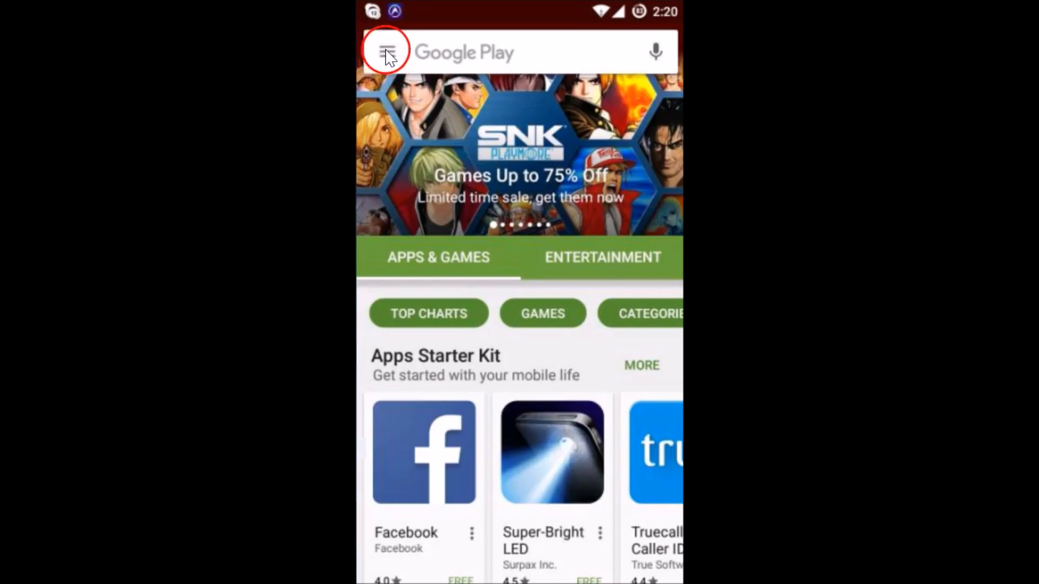
left_click(387, 52)
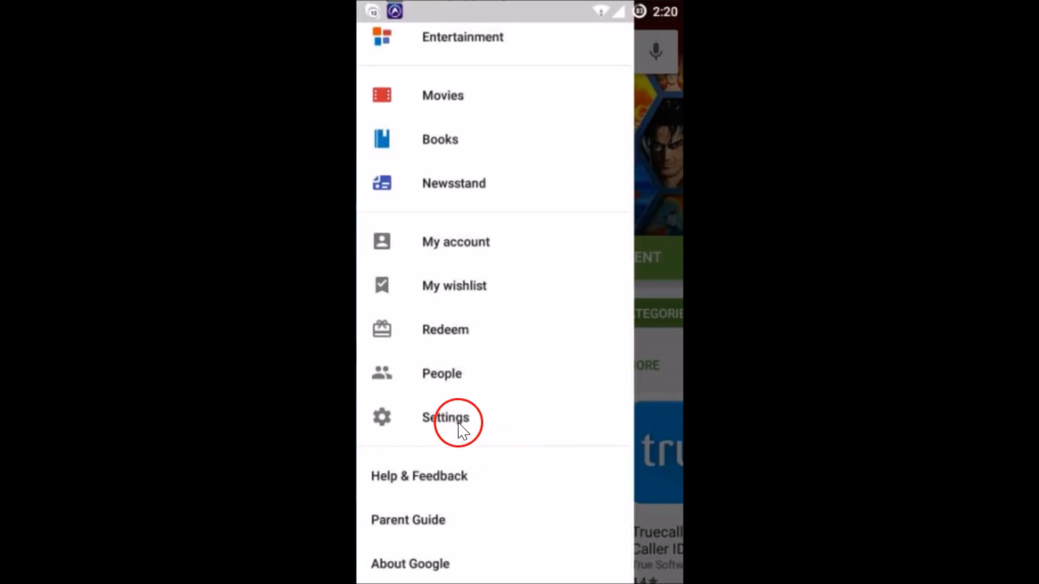
Clear the local search history in Settings and confirm the search bar shows no suggestions
left_click(445, 418)
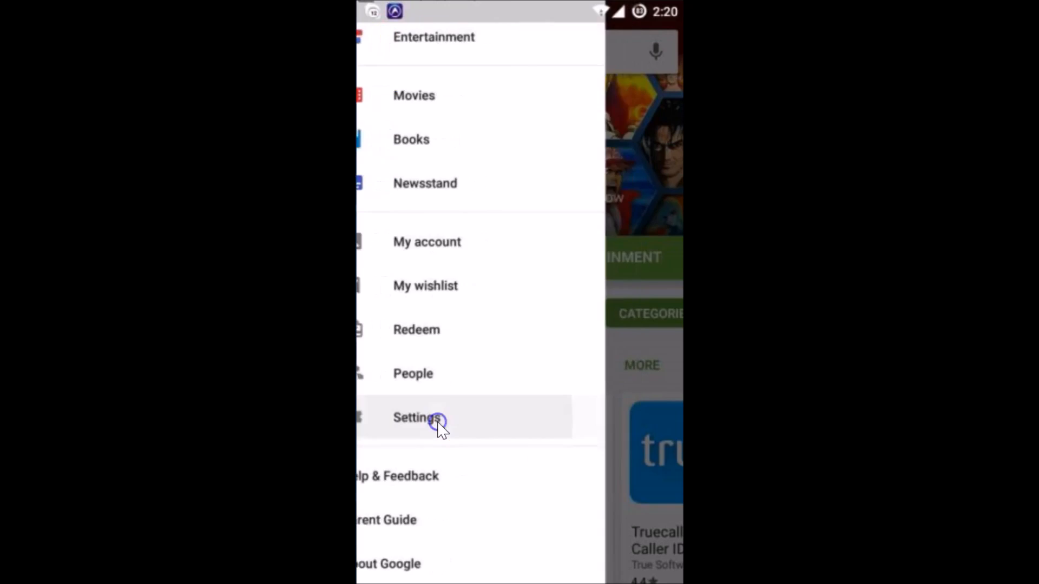
left_click(417, 417)
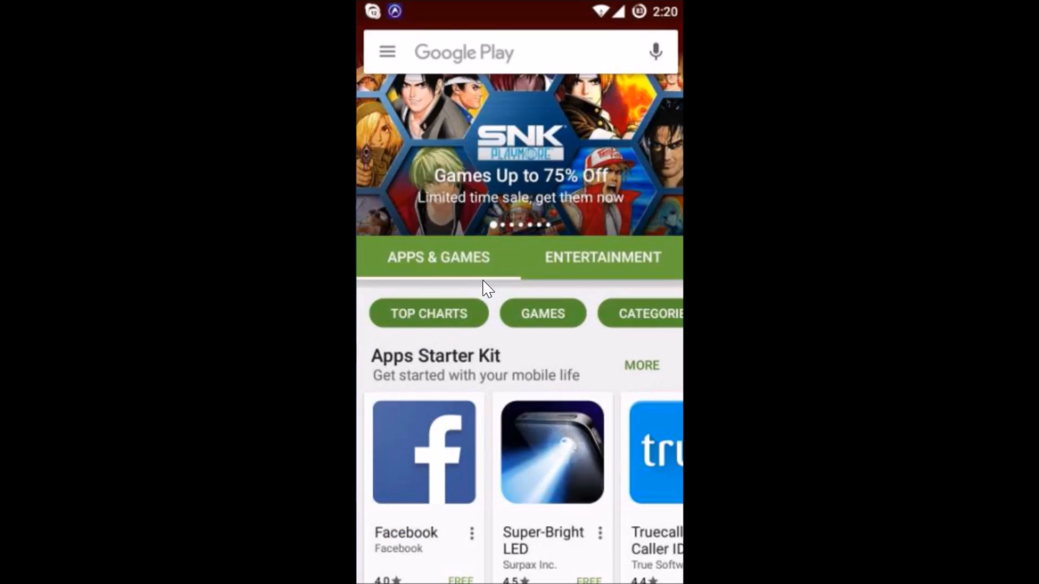
left_click(474, 52)
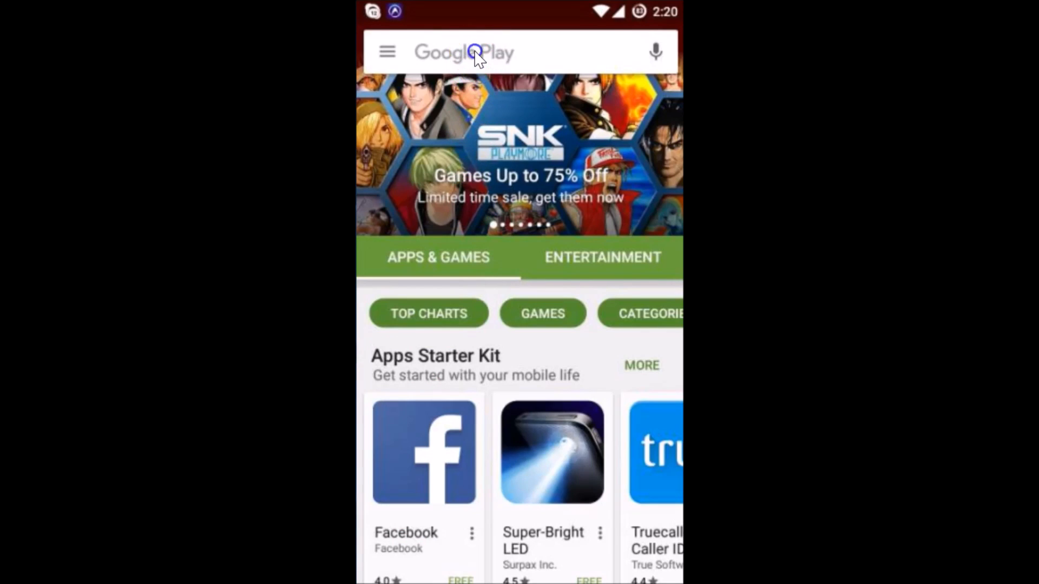